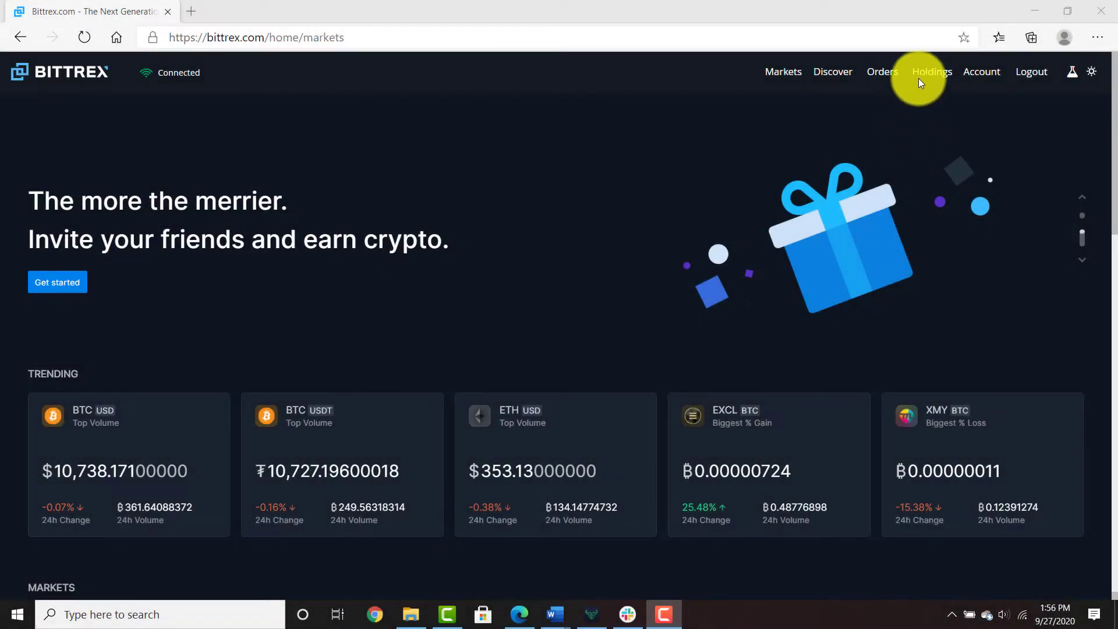
# Start an ADA withdrawal from Holdings and copy the Daedalus wallet's newest receiving address
pyautogui.click(932, 71)
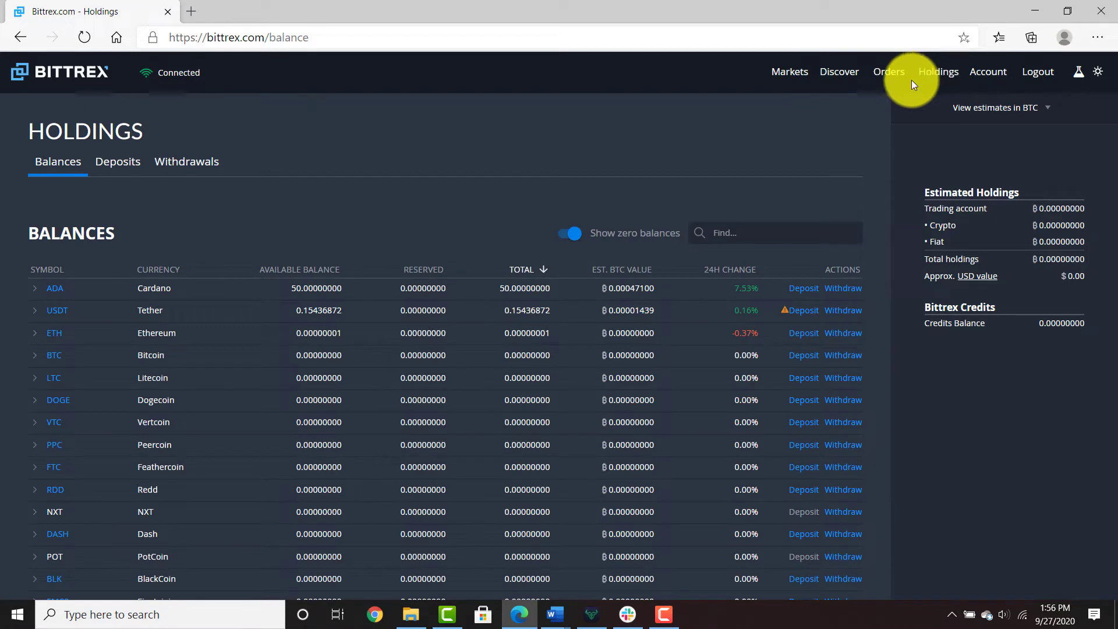
pyautogui.moveTo(859, 233)
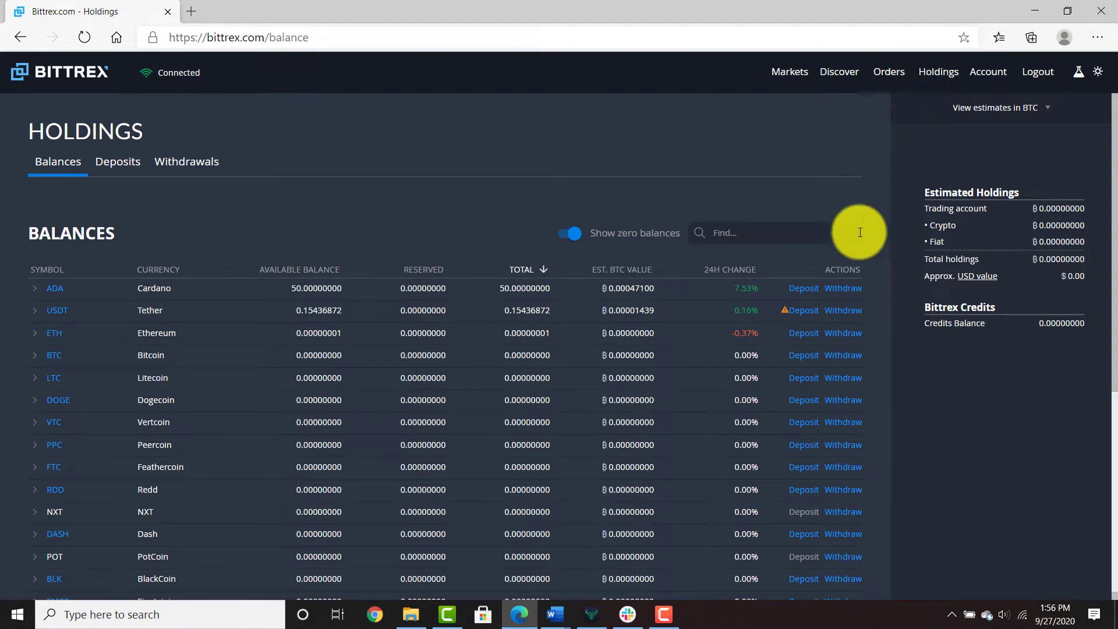
pyautogui.click(843, 288)
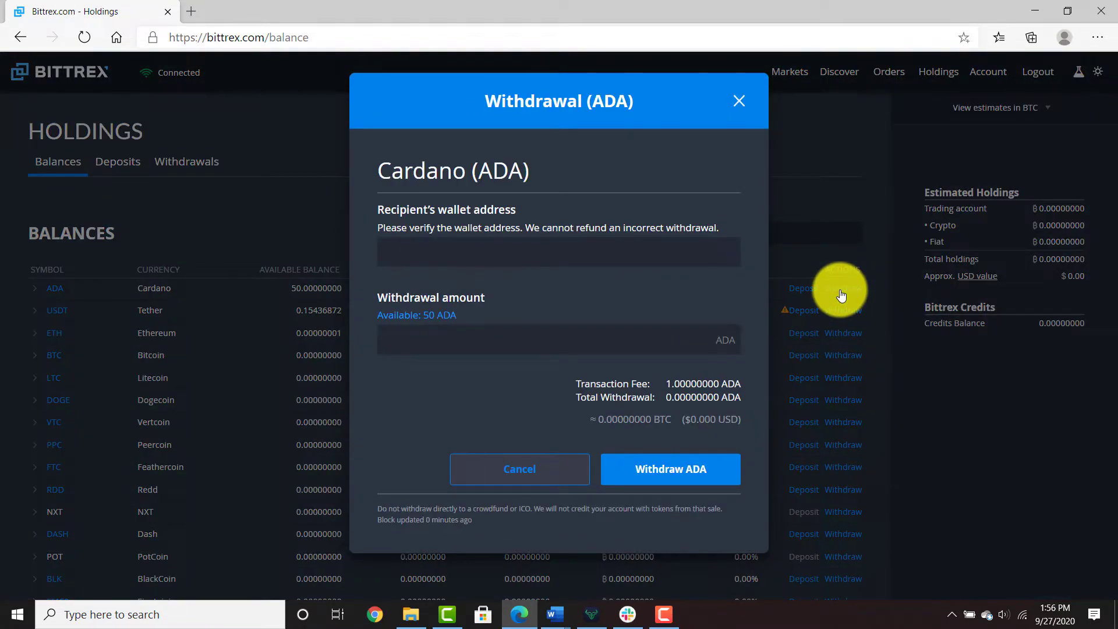
pyautogui.moveTo(602, 590)
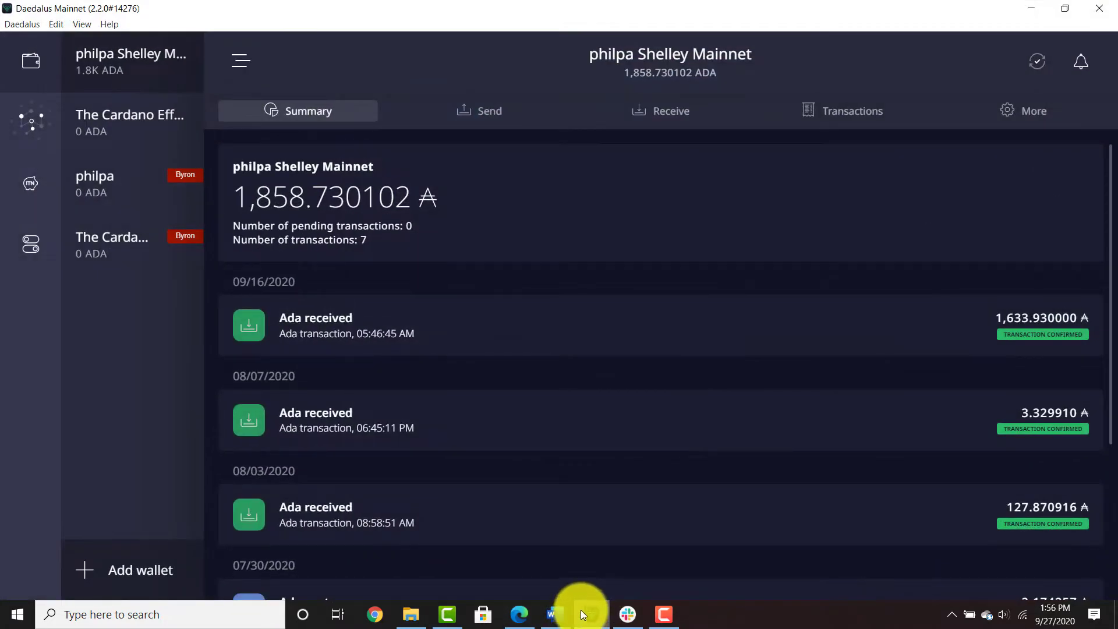
pyautogui.click(661, 111)
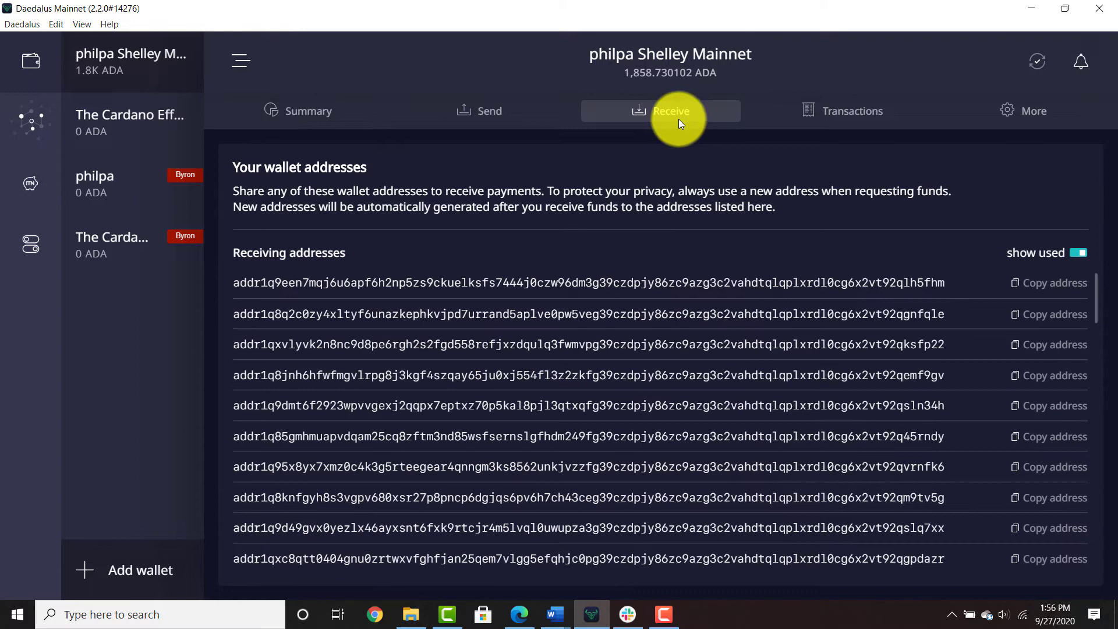
pyautogui.click(1053, 282)
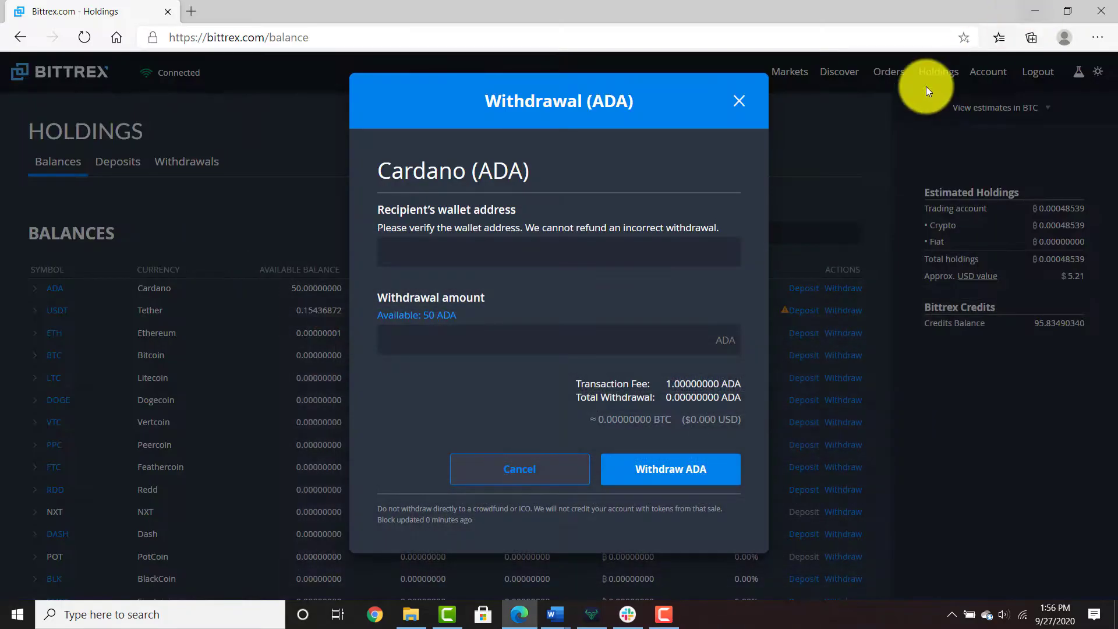
# Fill the recipient with the Daedalus address, set the full available 50 ADA, and submit for confirmation
pyautogui.click(558, 252)
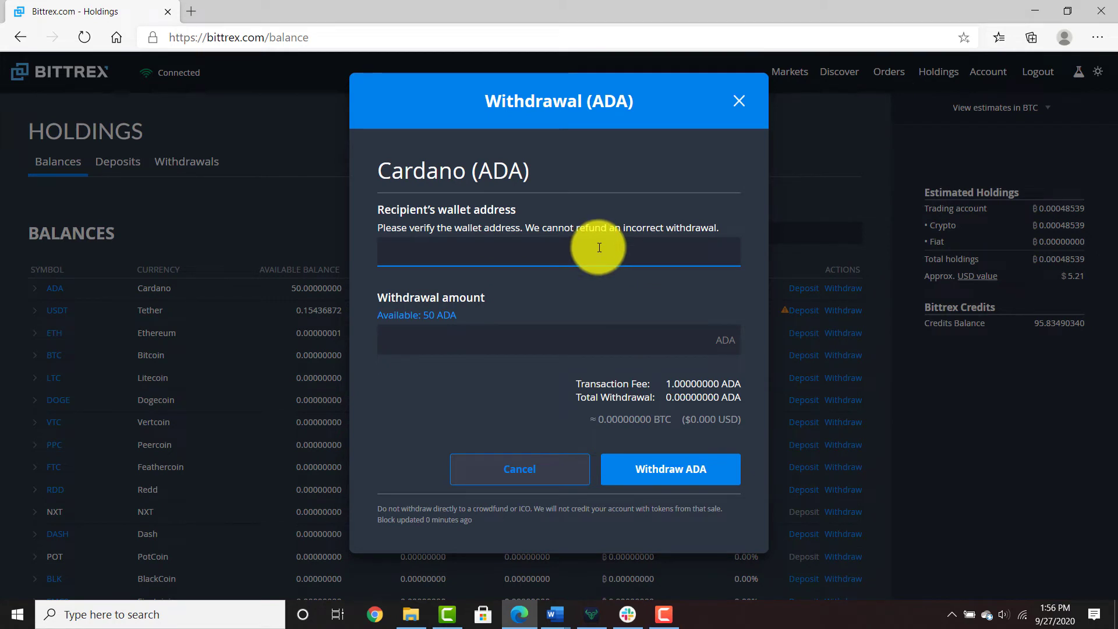
pyautogui.write('7444j0czw96dm3g39czdpjy86zc9azg3c2vahdtqlqplxrdl0cg6x2vt92qlh5fhm')
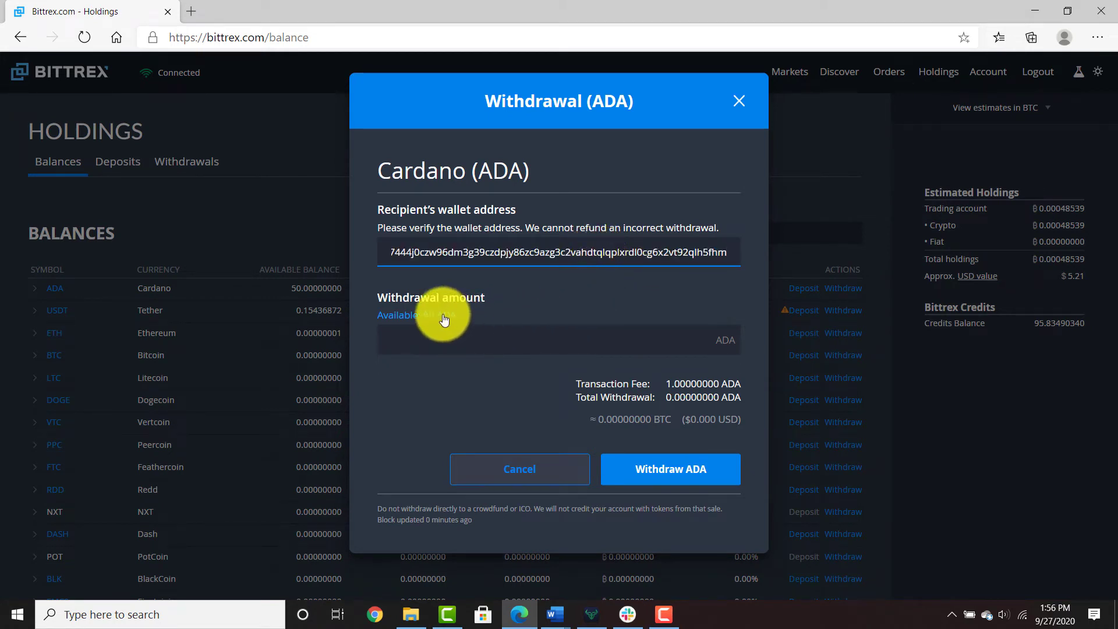
pyautogui.click(670, 468)
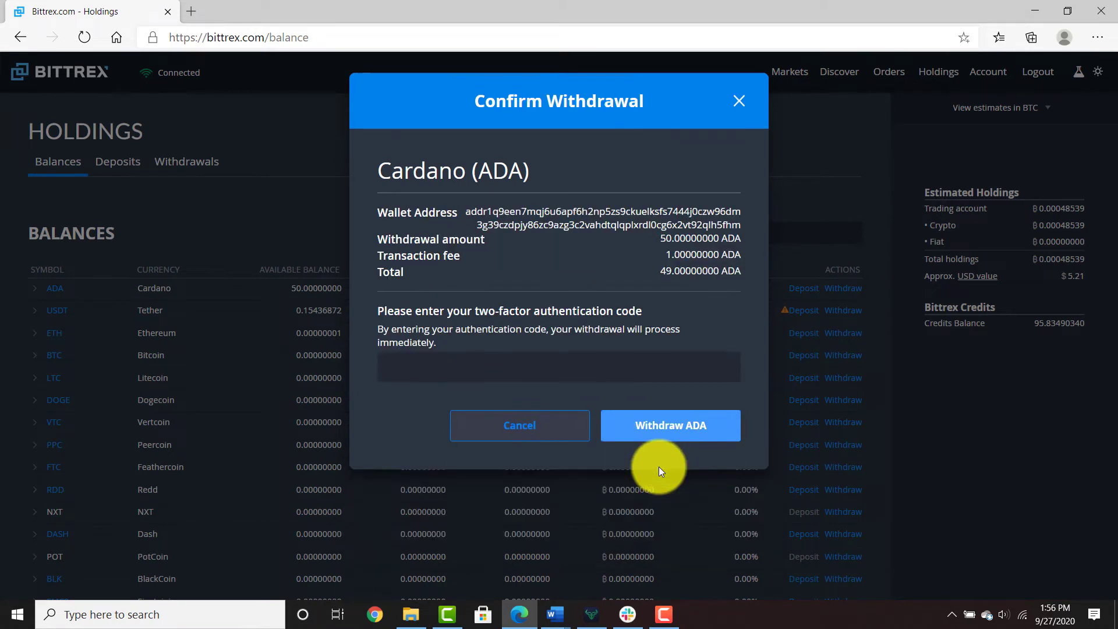
pyautogui.click(557, 366)
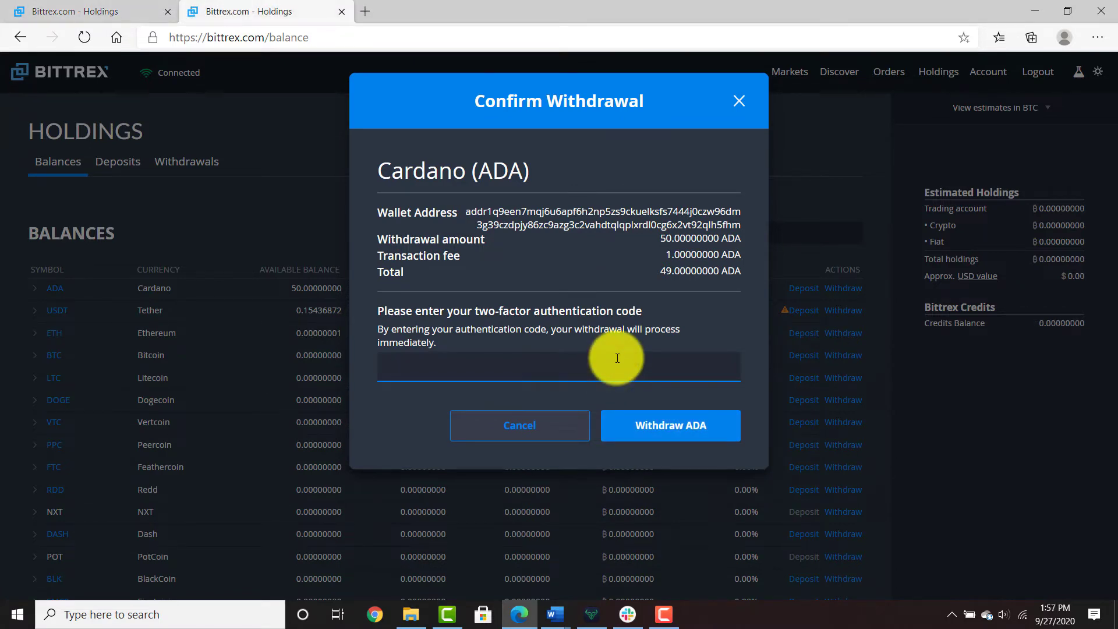
# Enter the two-factor code and confirm the 50 ADA withdrawal
pyautogui.write('691')
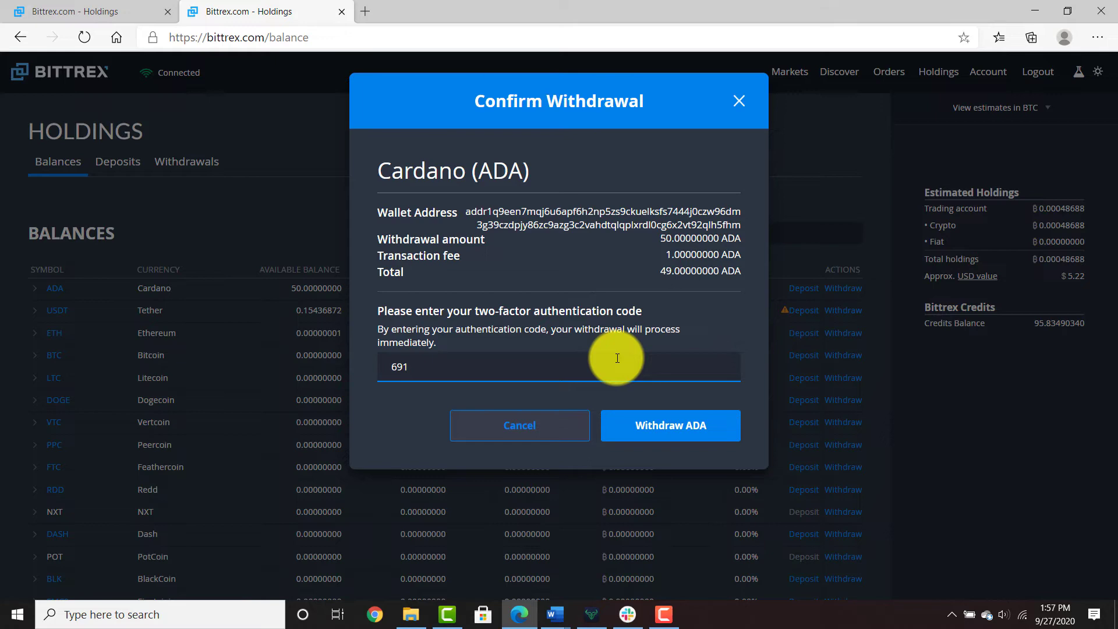
pyautogui.write('161')
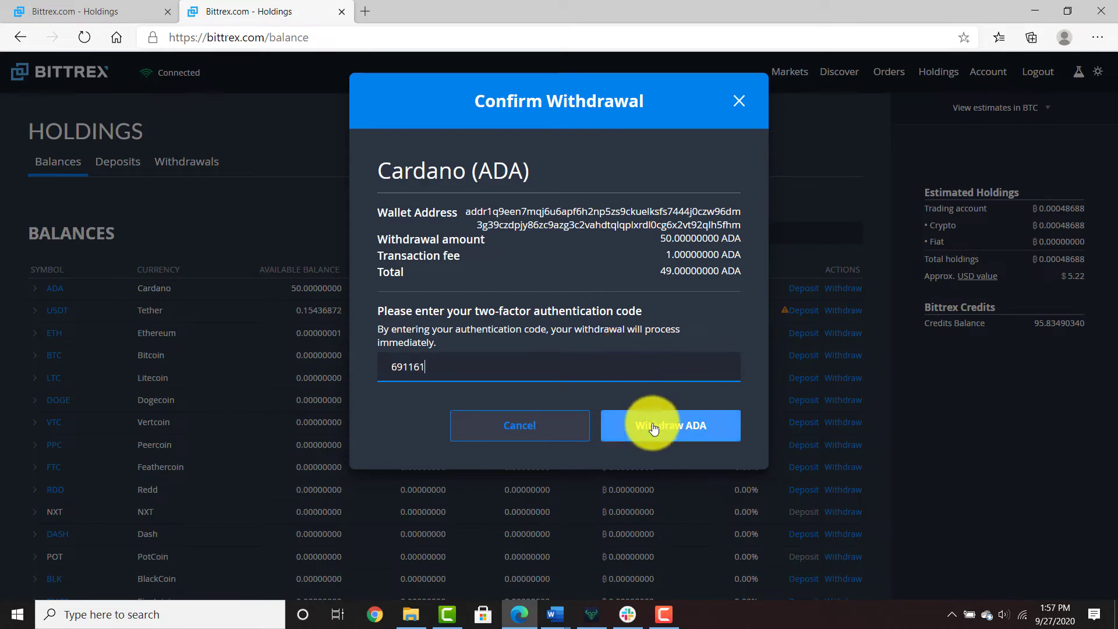
pyautogui.click(668, 425)
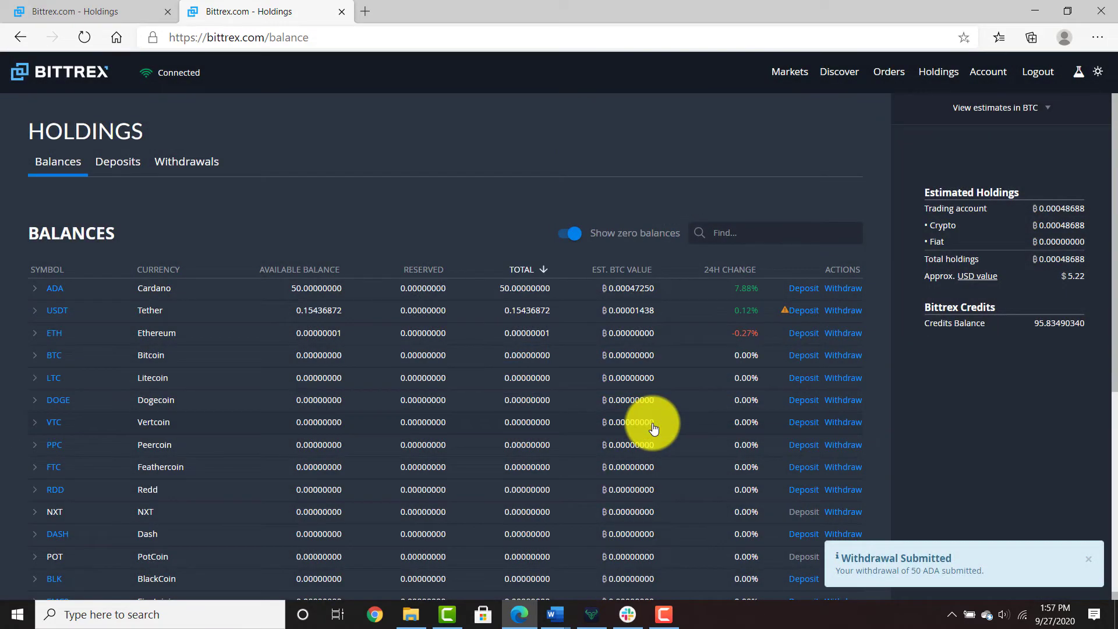
pyautogui.moveTo(637, 448)
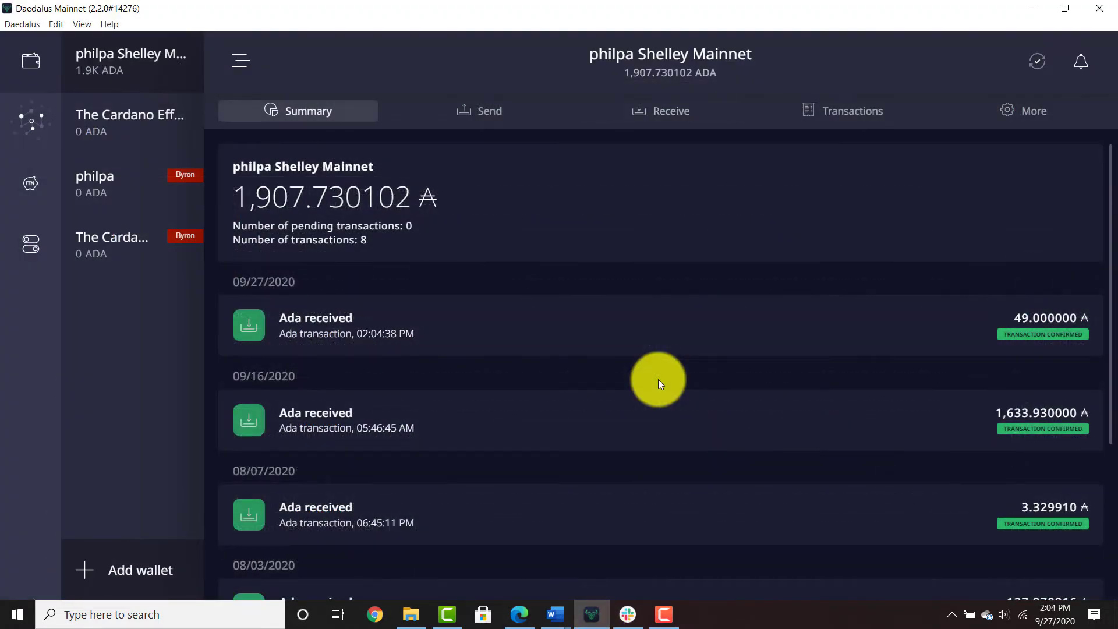
# Go to the staking and delegation section in Daedalus
pyautogui.click(31, 121)
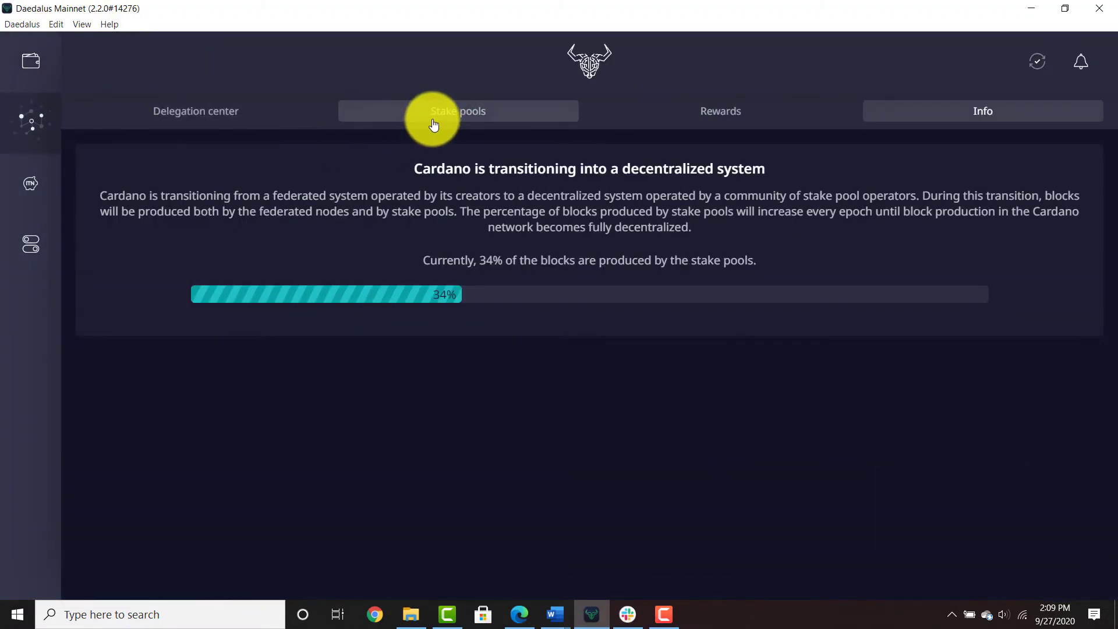
# Search the stake pools for 'scar' and check in the Delegation center that the wallet delegates to SCAR
pyautogui.click(458, 110)
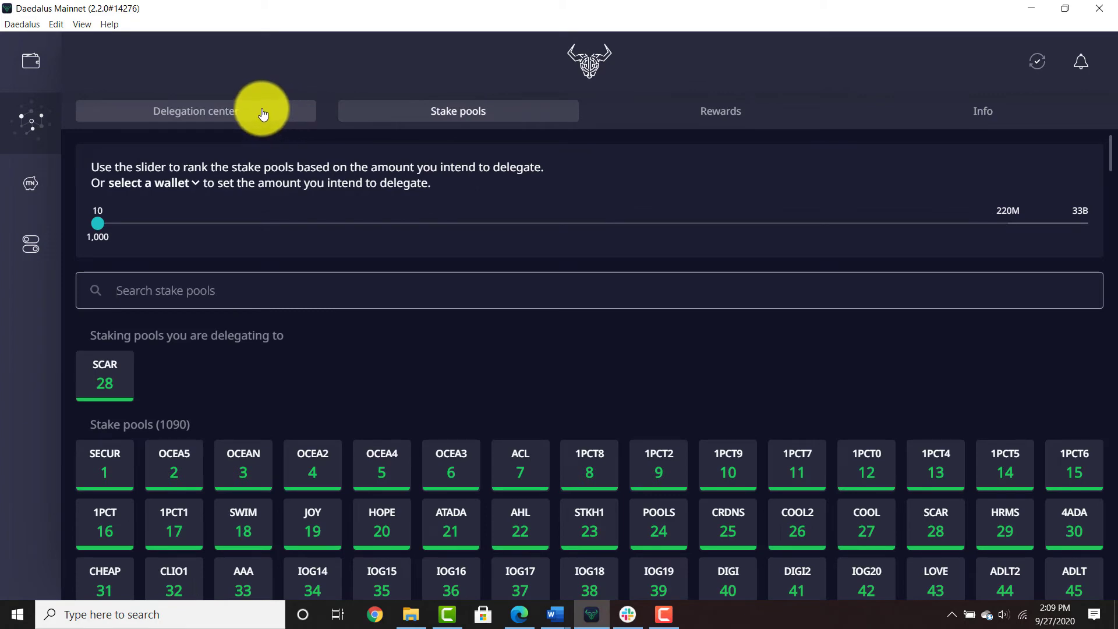
pyautogui.click(196, 111)
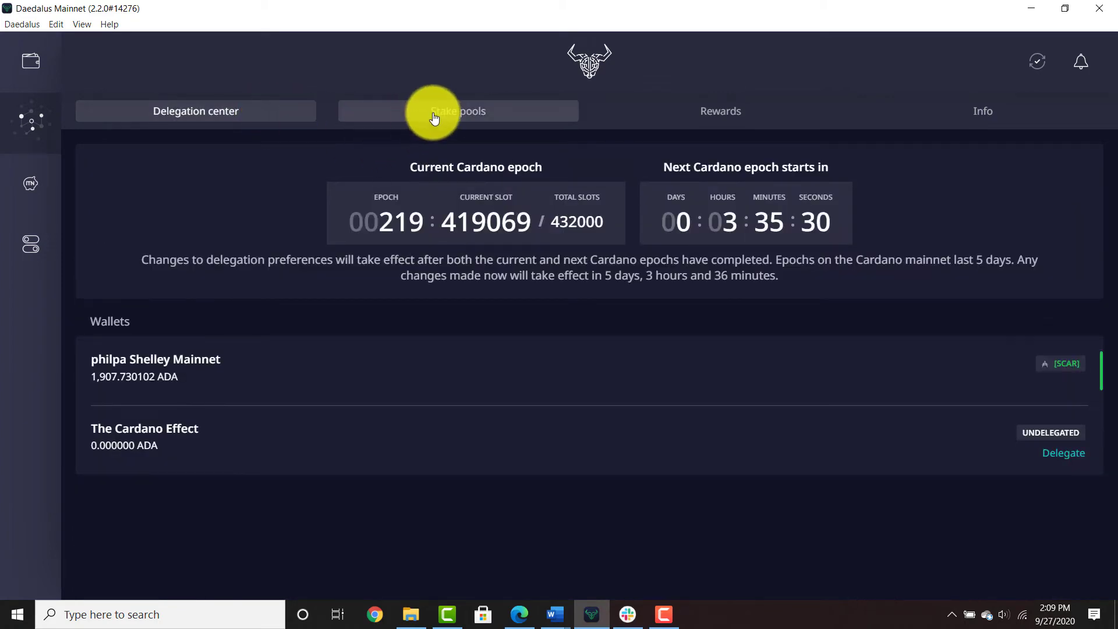
pyautogui.click(457, 111)
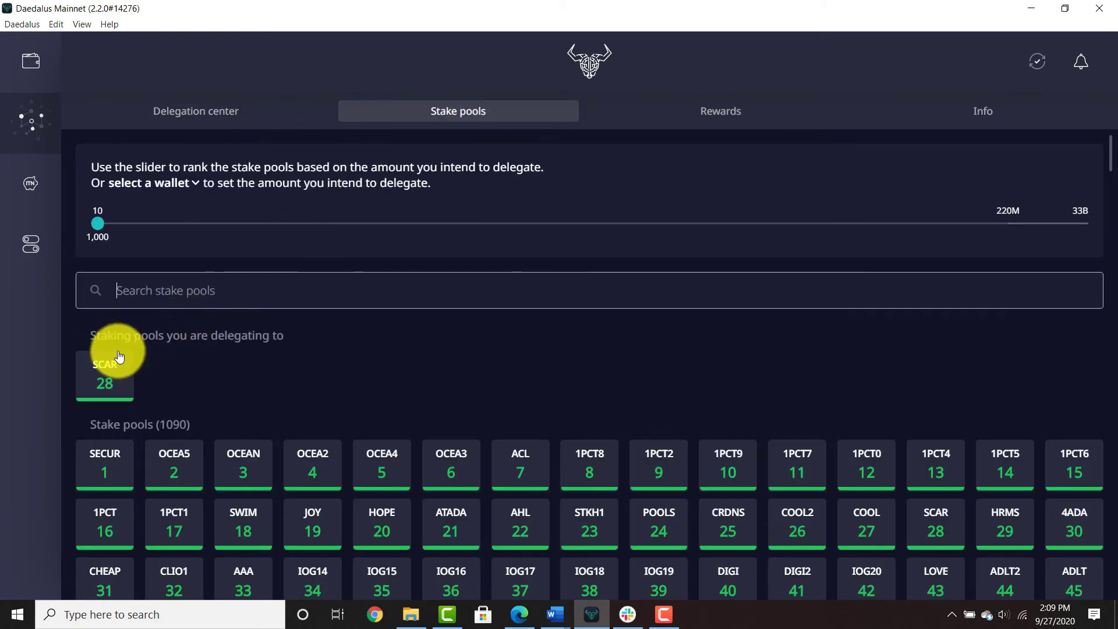
pyautogui.write('scar')
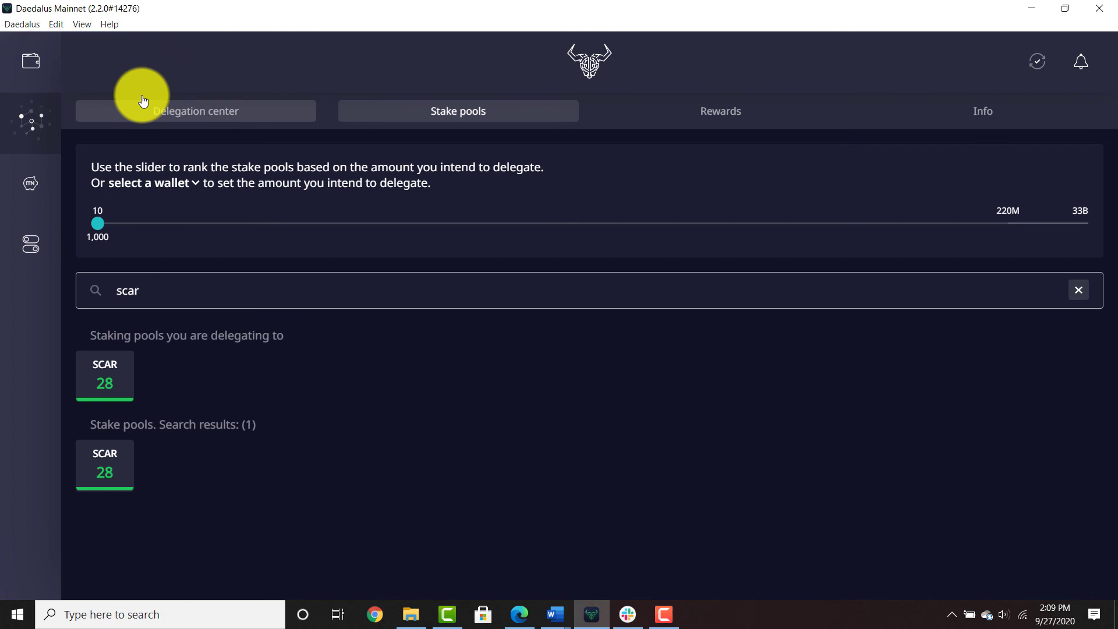
pyautogui.click(194, 111)
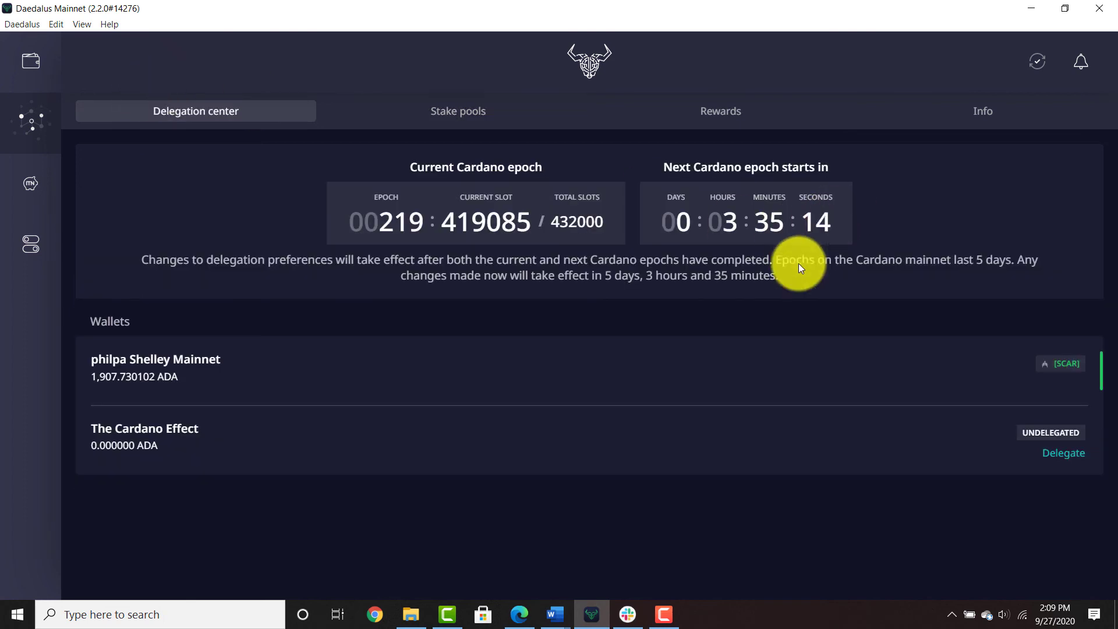